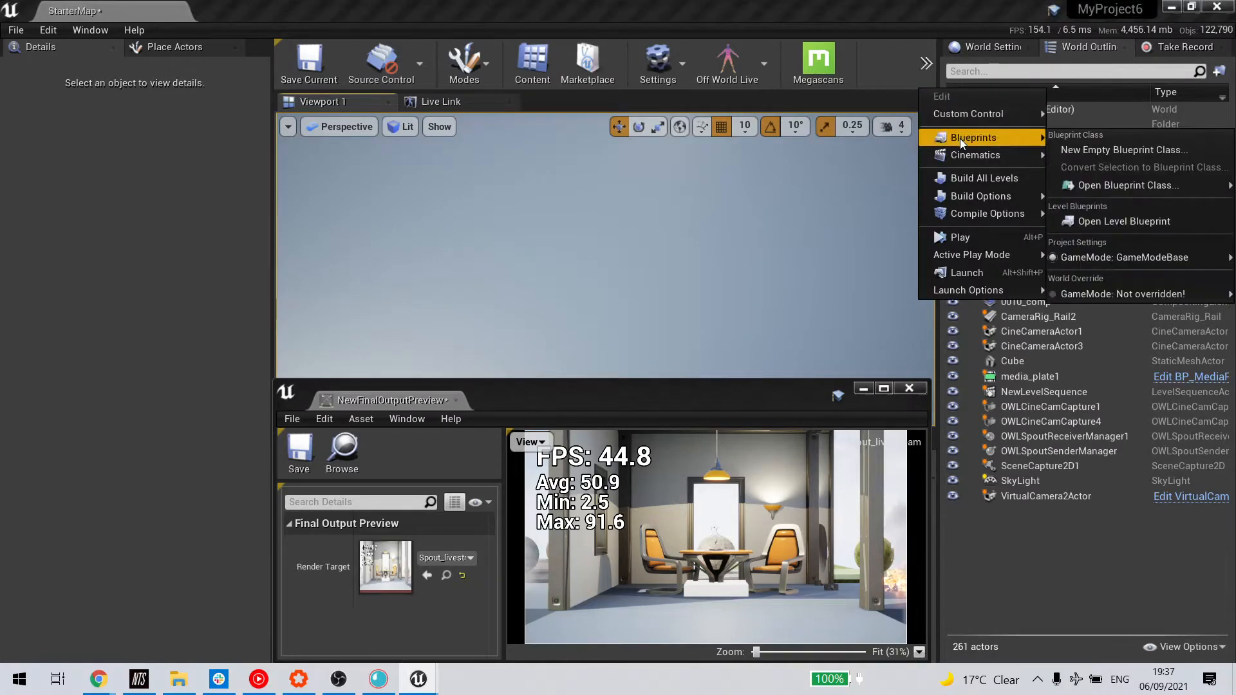
pyautogui.moveTo(1123, 221)
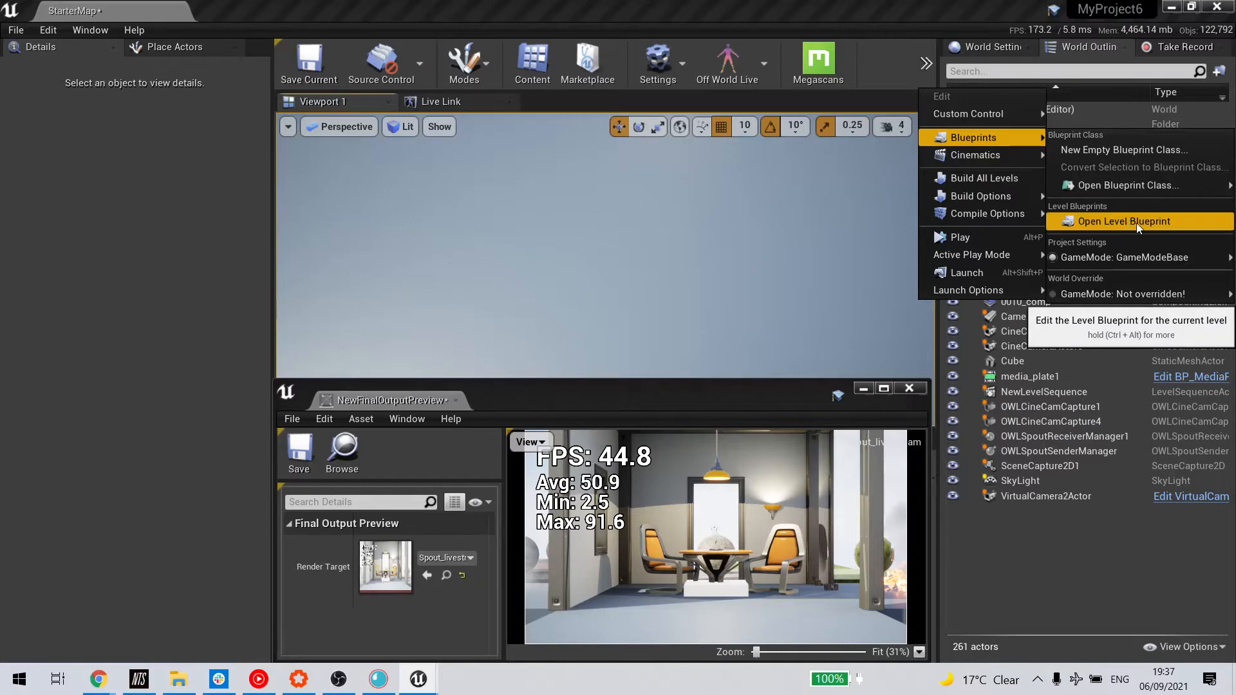
# Open the StarterMap Level Blueprint from the Blueprints toolbar dropdown
pyautogui.click(1123, 222)
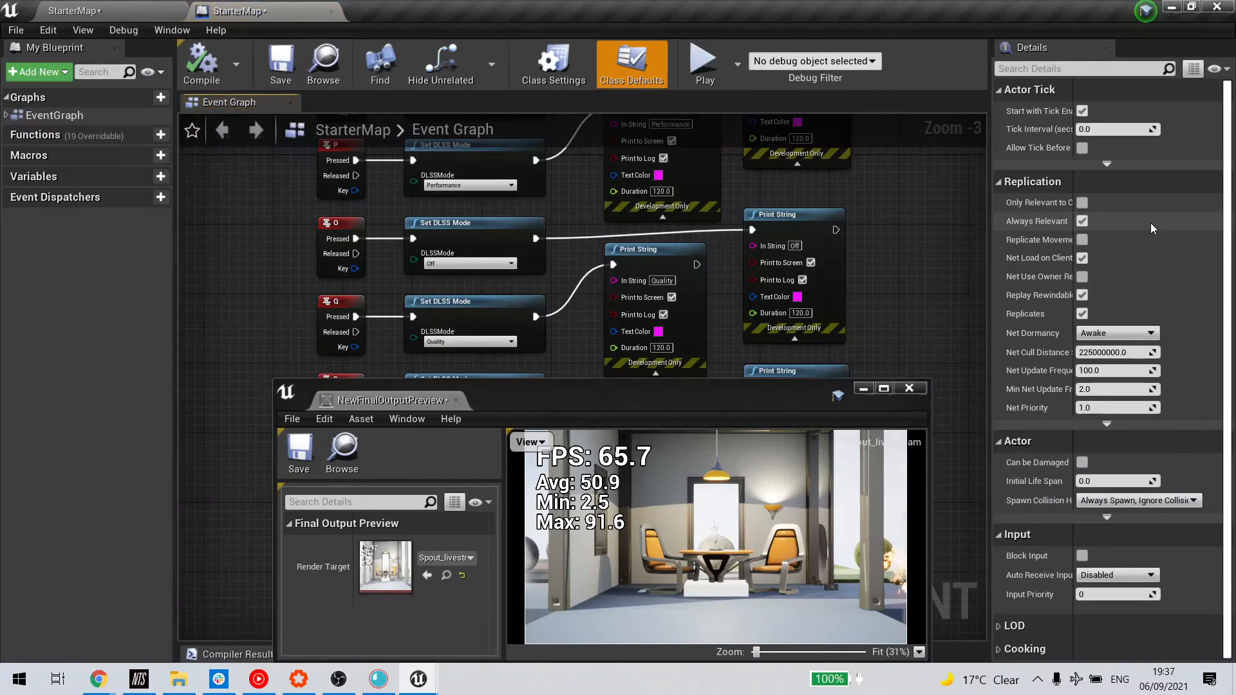
pyautogui.click(909, 386)
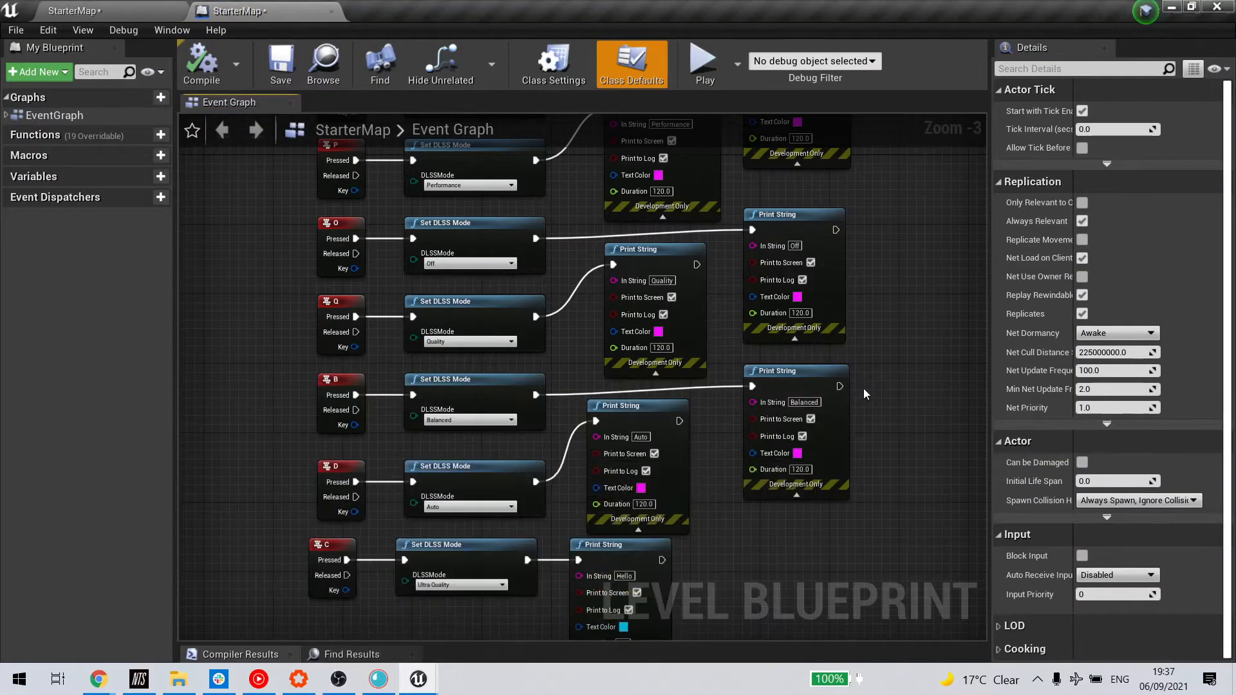
pyautogui.moveTo(882, 450)
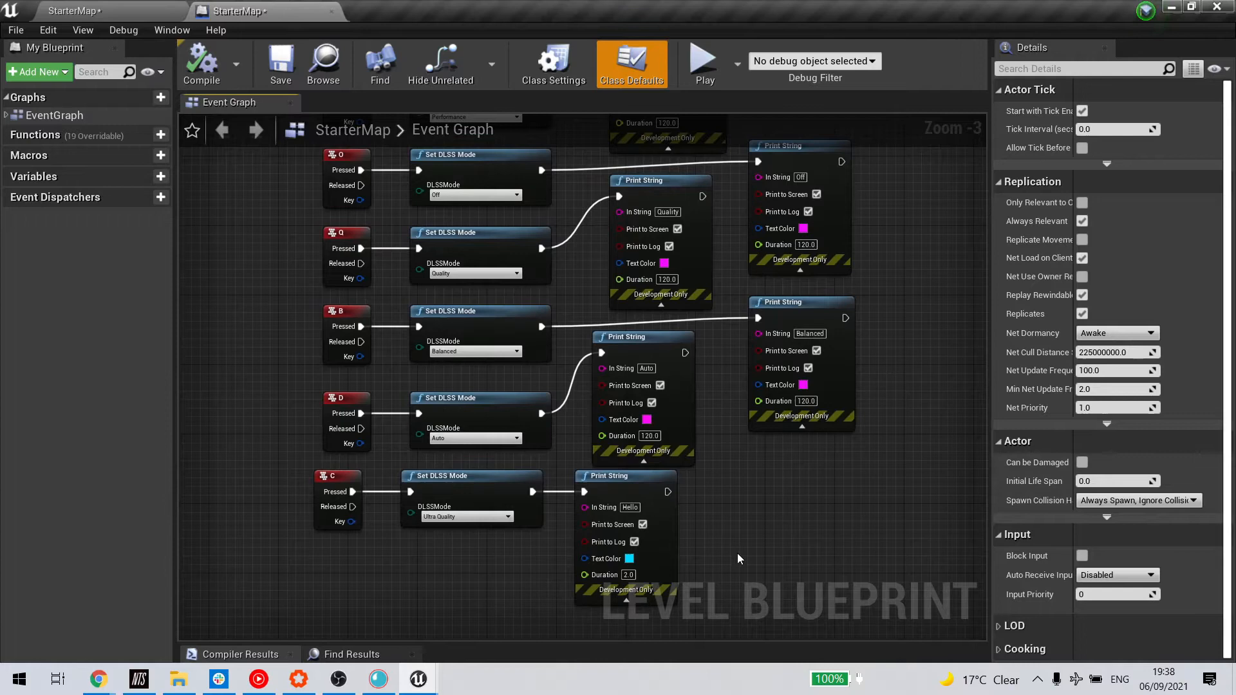
pyautogui.moveTo(747, 562)
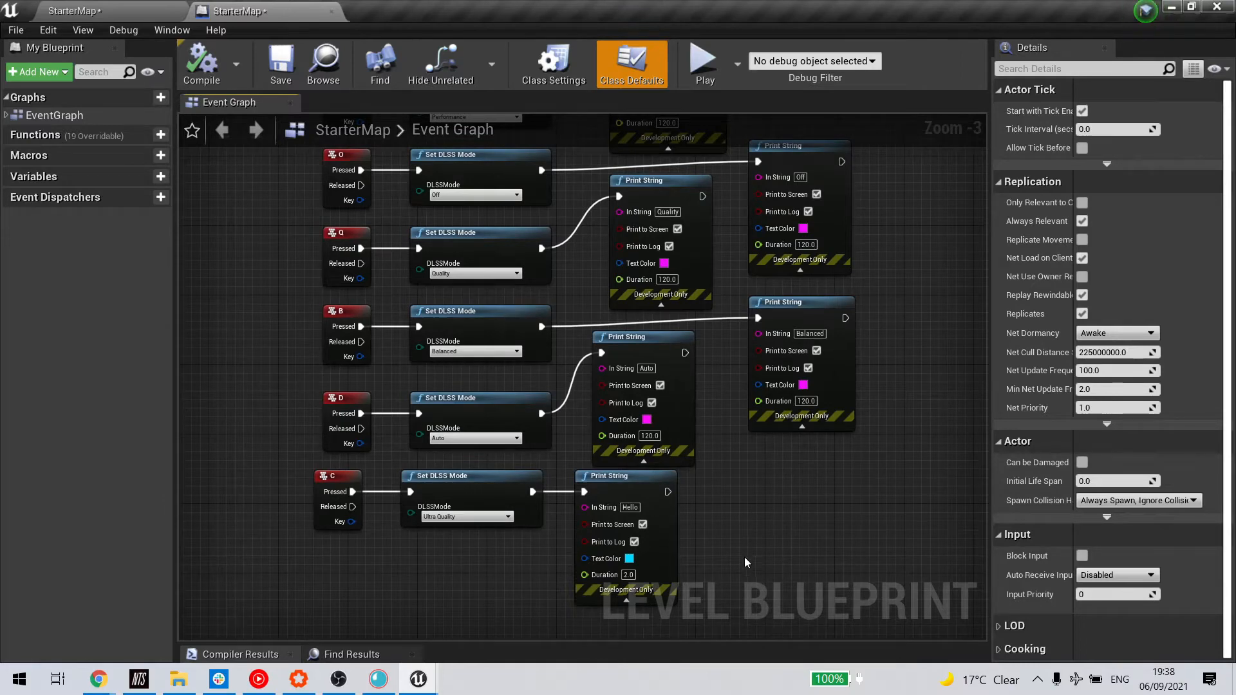
pyautogui.moveTo(352, 558)
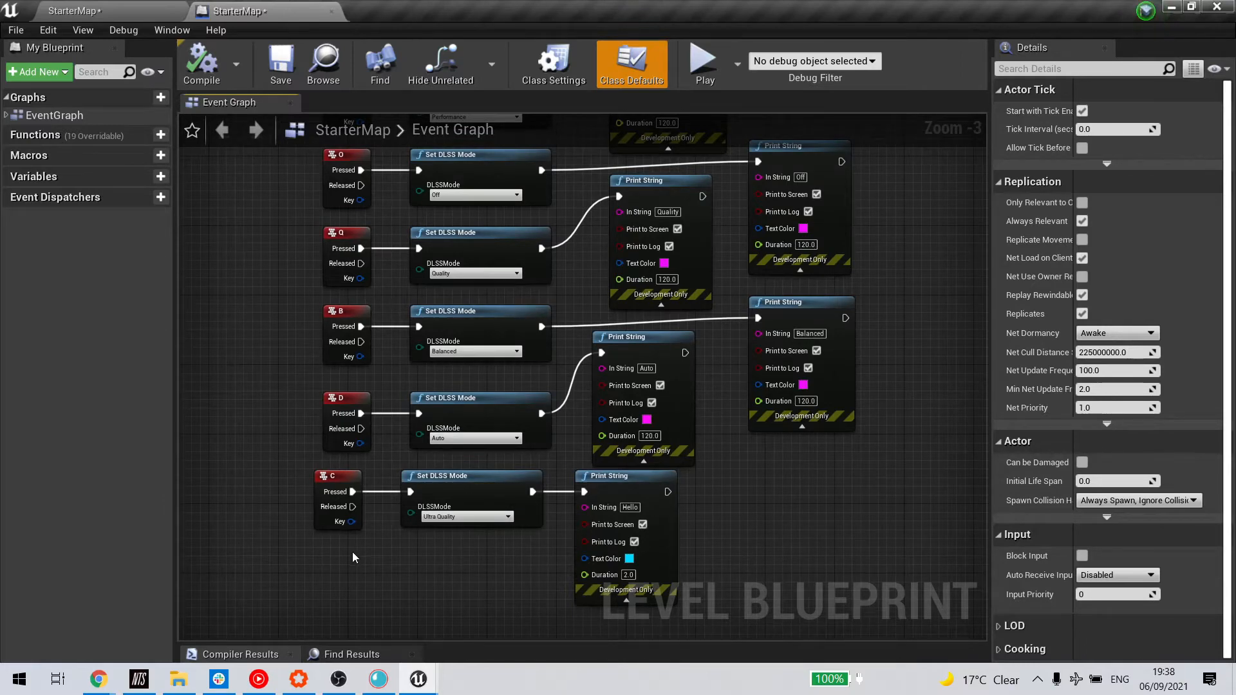
pyautogui.scroll(3)
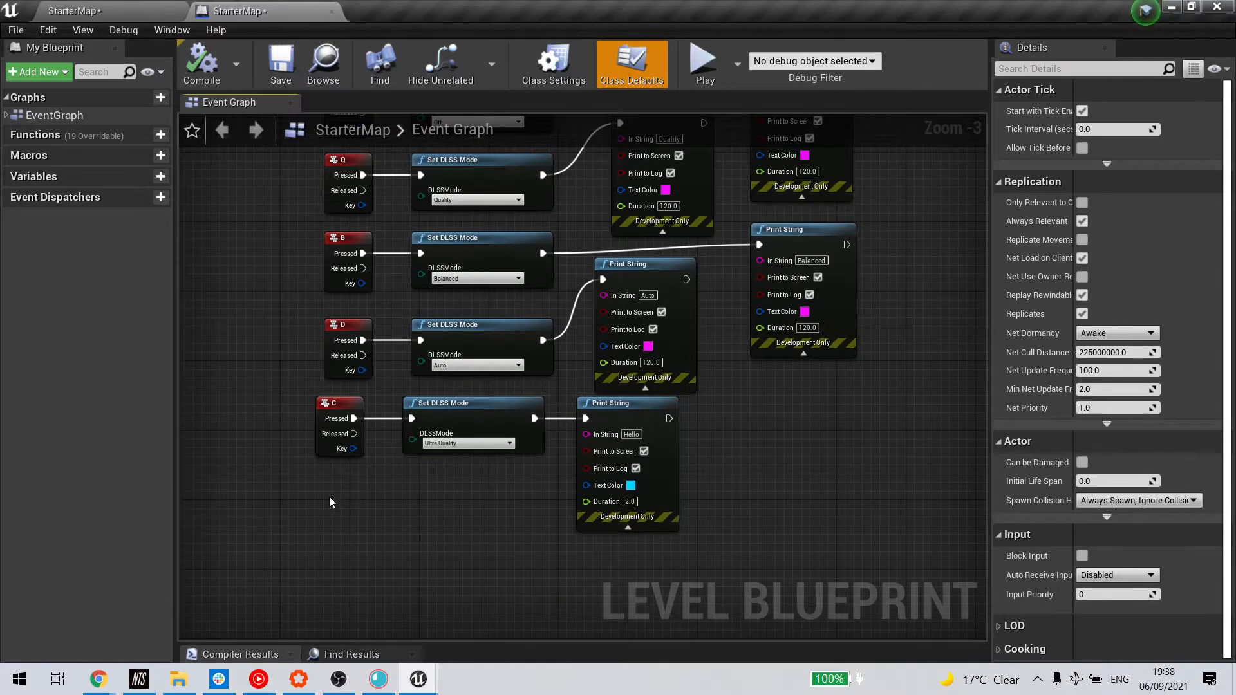
# Add a Keyboard E event node below the C key event by searching 'key'
pyautogui.rightClick(331, 502)
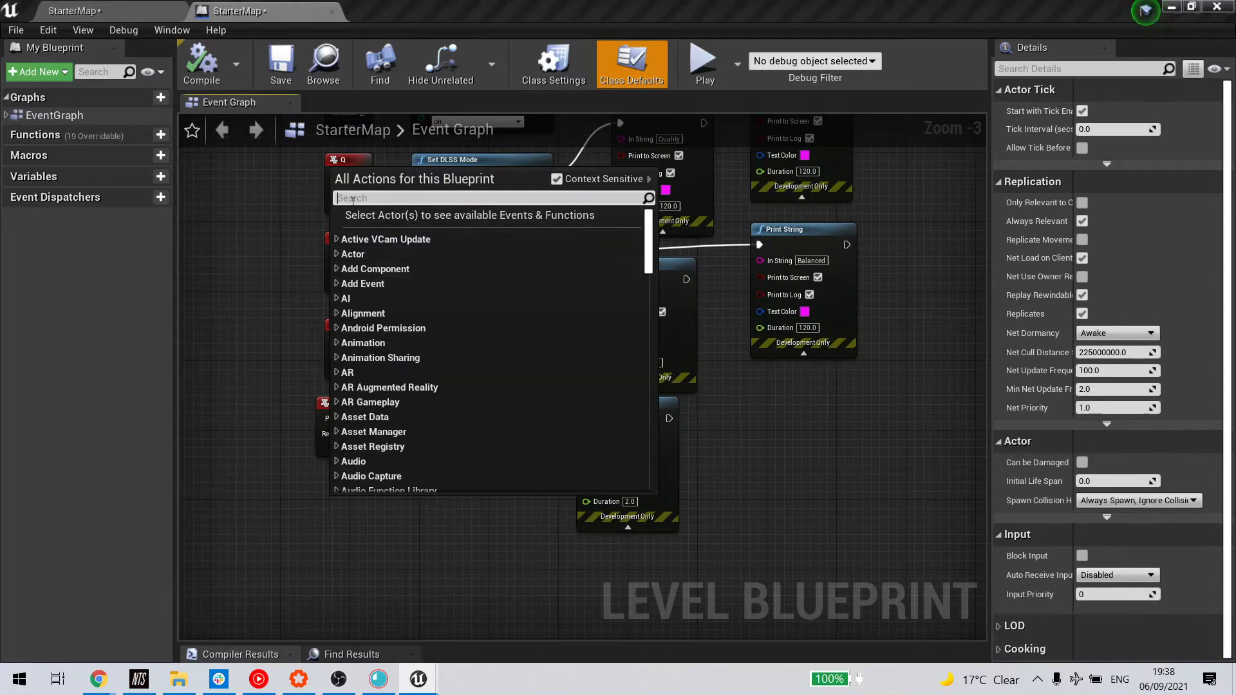
pyautogui.write('keyb')
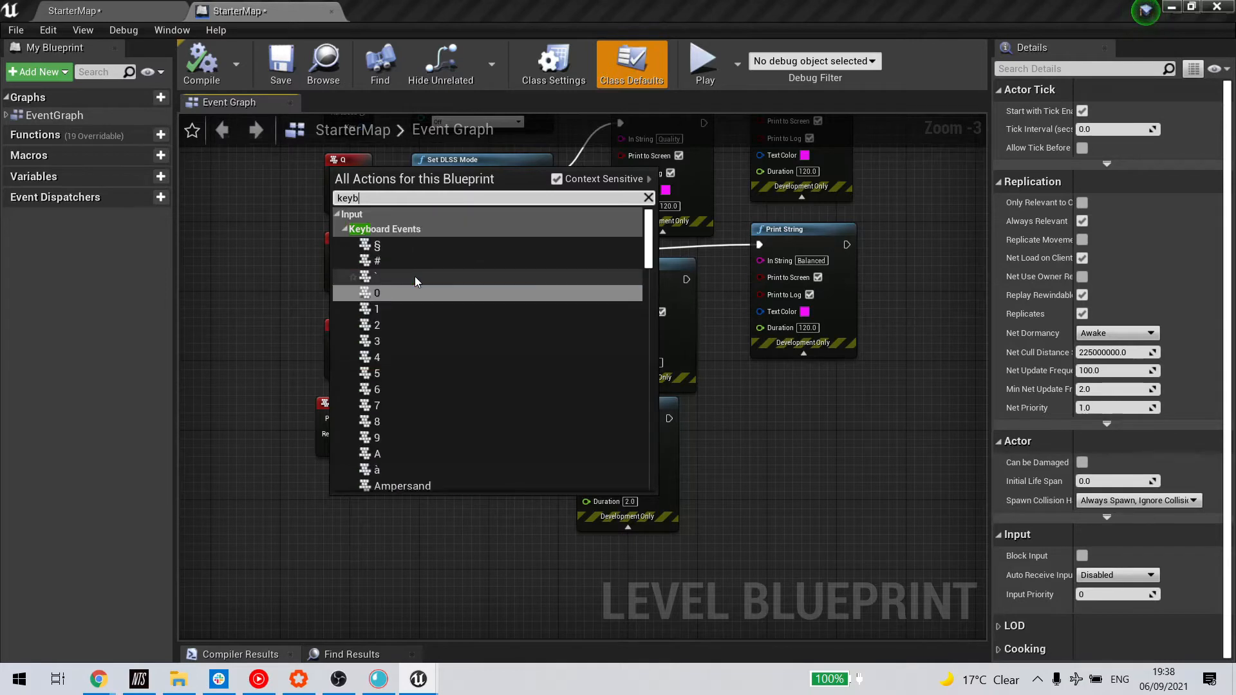
pyautogui.scroll(-3)
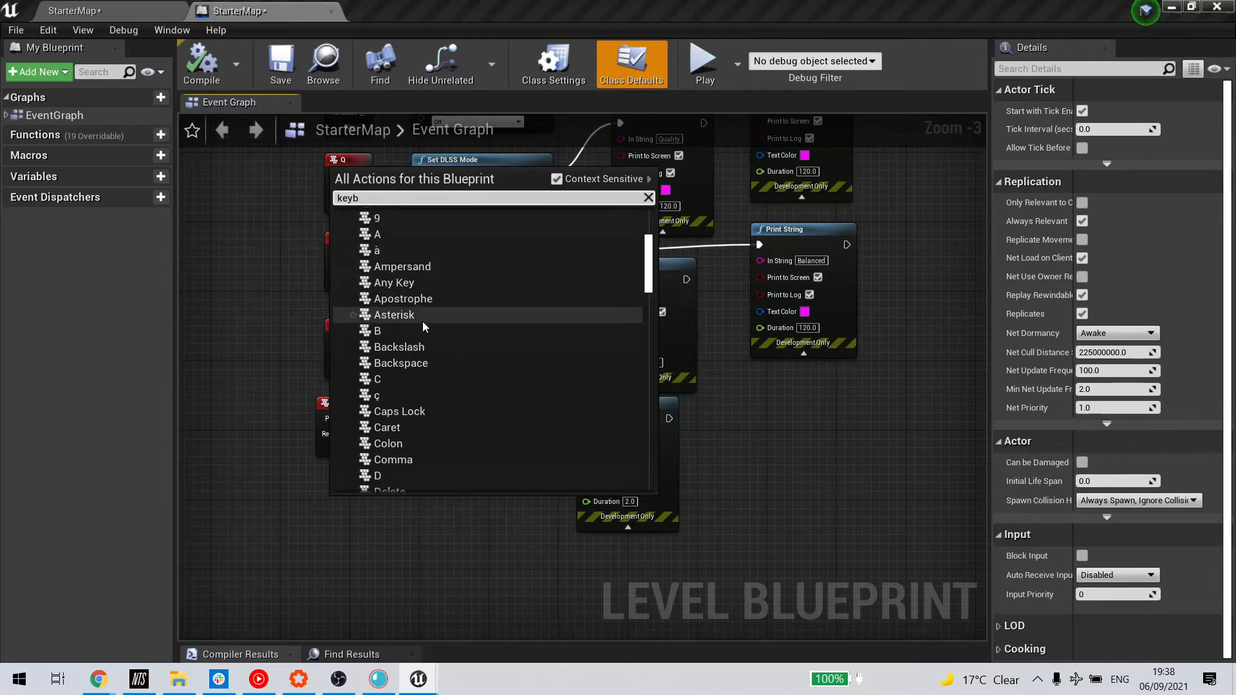
pyautogui.scroll(-3)
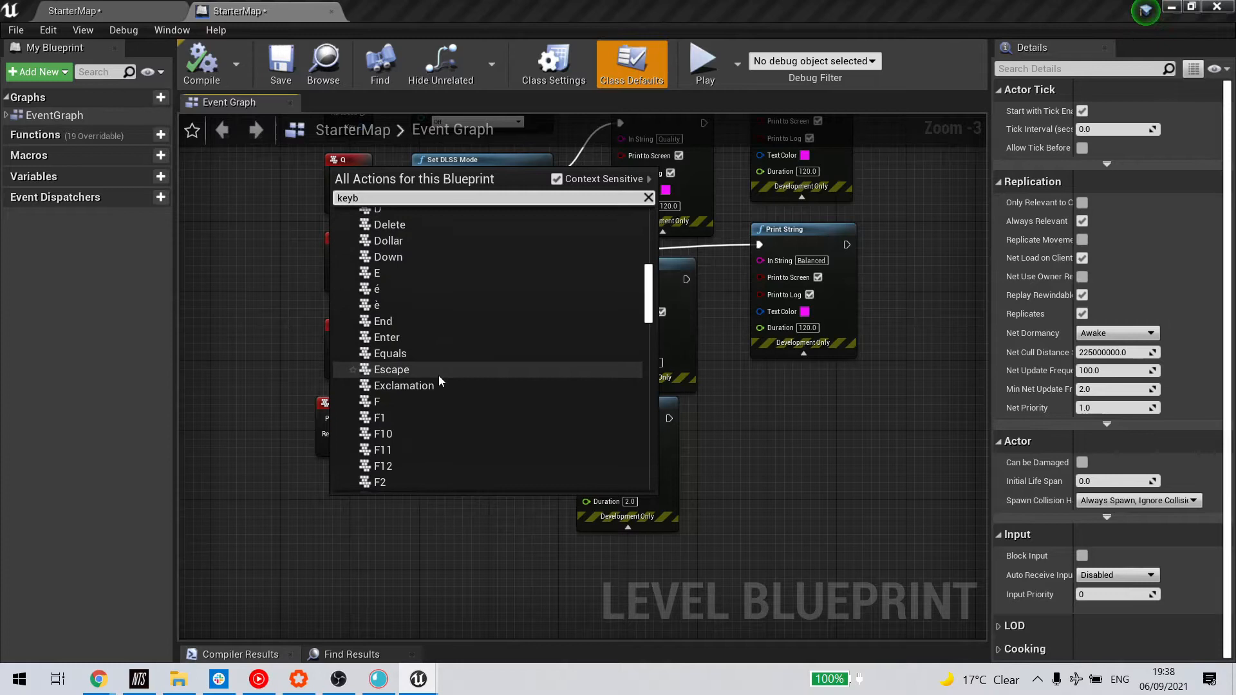
pyautogui.click(376, 274)
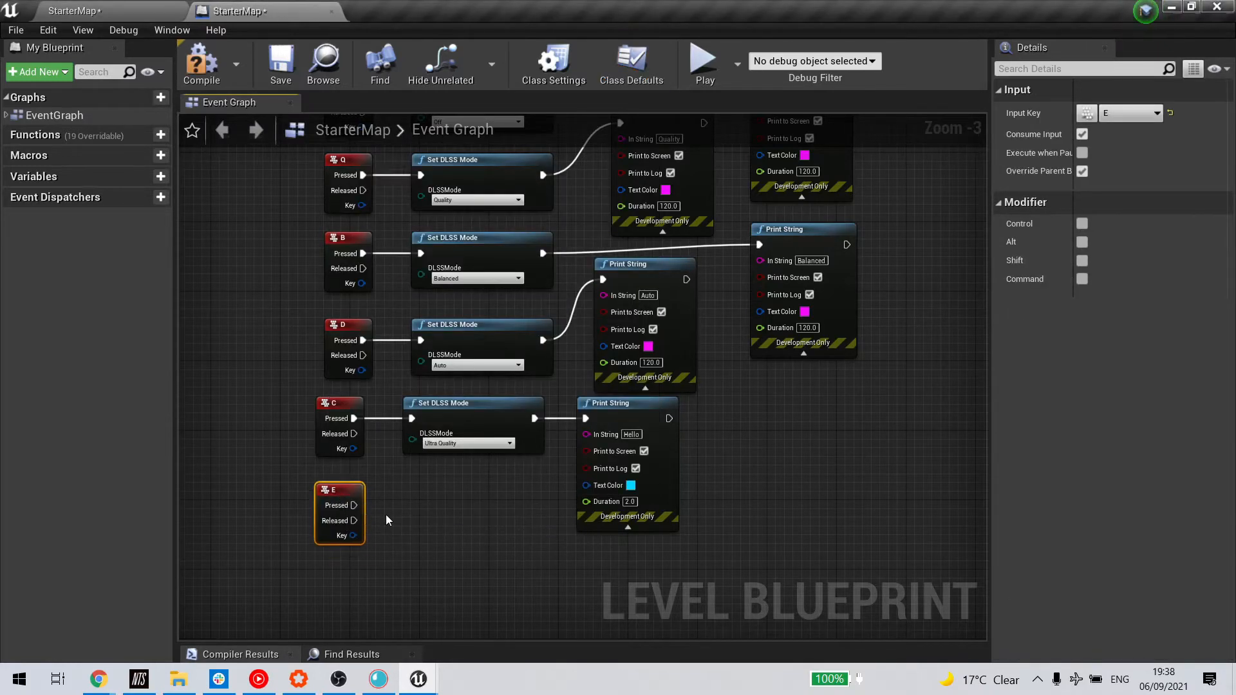
pyautogui.moveTo(362, 505)
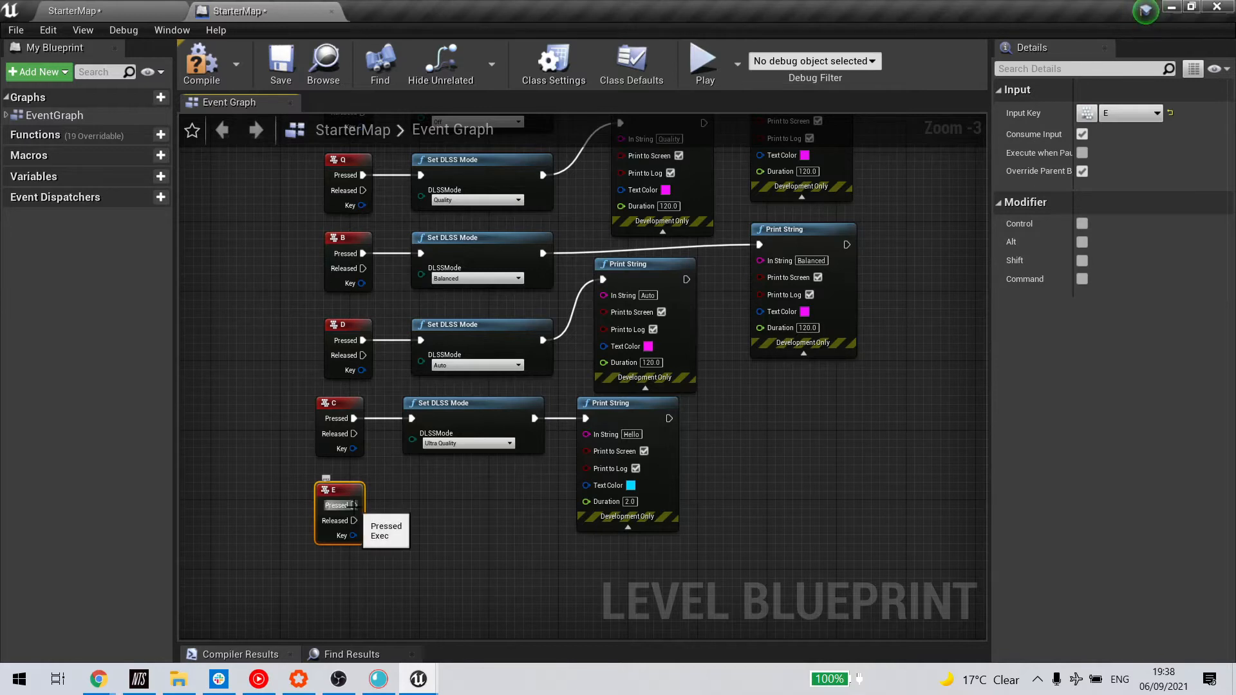
pyautogui.moveTo(355, 506)
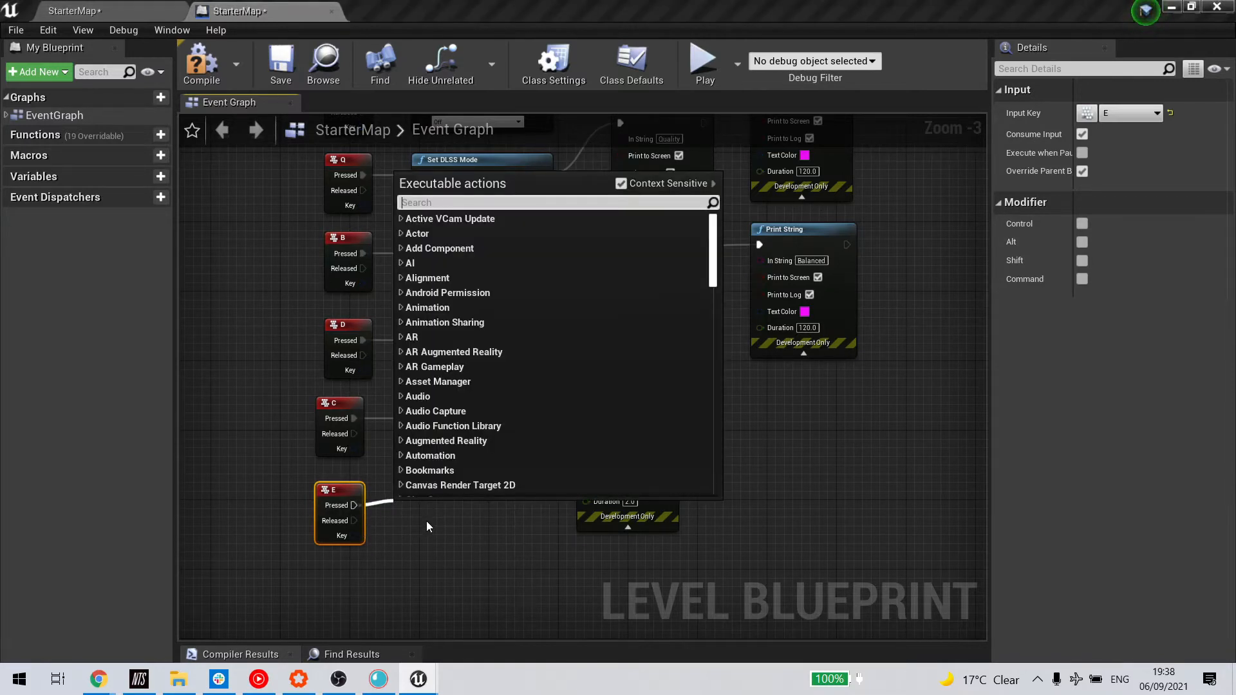
# Add a Set DLSS Mode node after the E event with DLSSMode set to Quality
pyautogui.write('dlss')
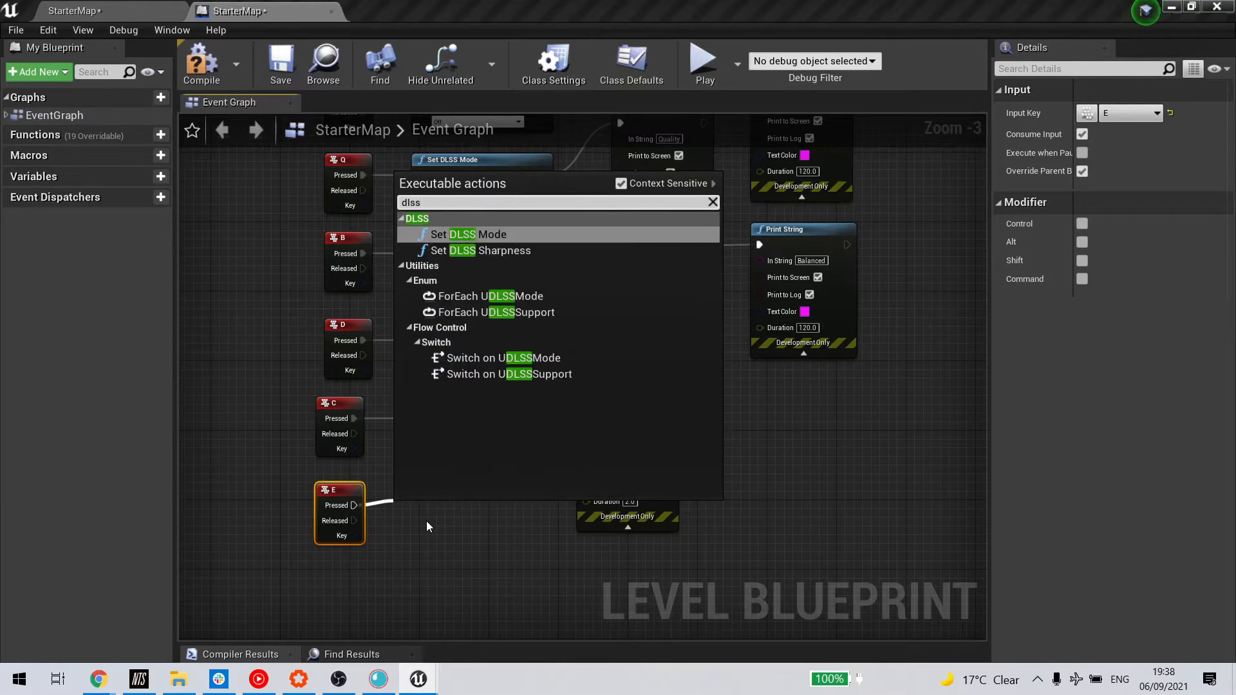
pyautogui.click(470, 234)
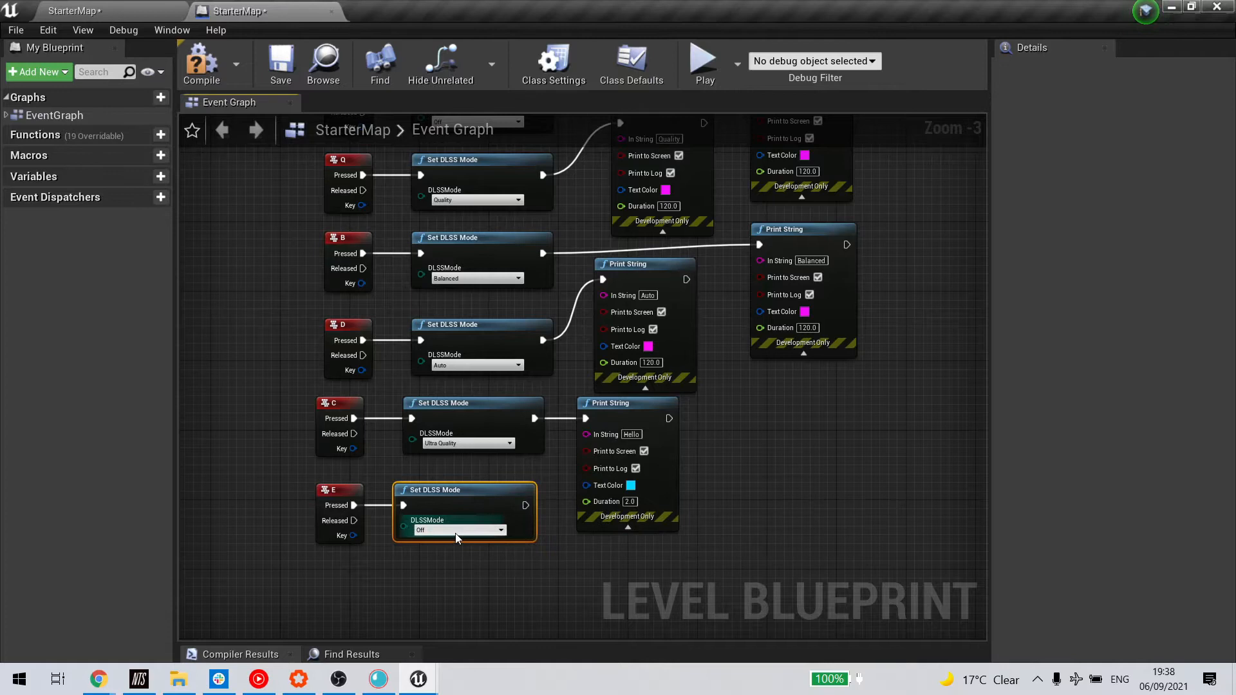
pyautogui.click(500, 530)
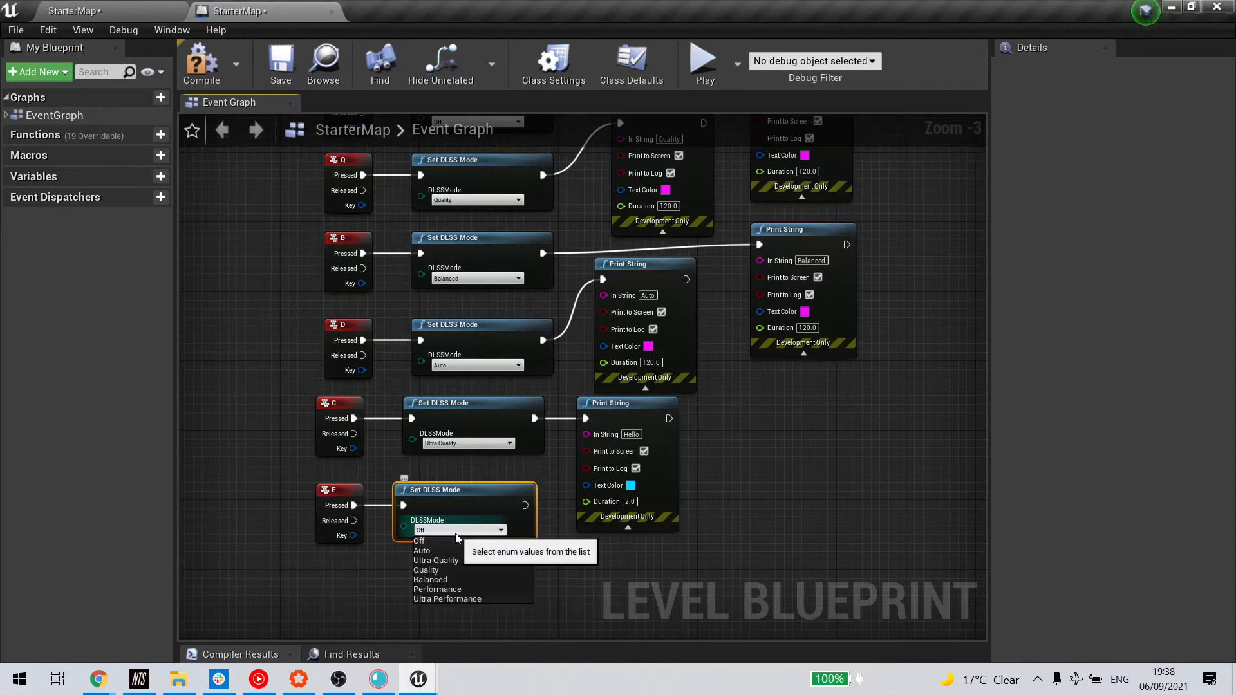
pyautogui.moveTo(492, 599)
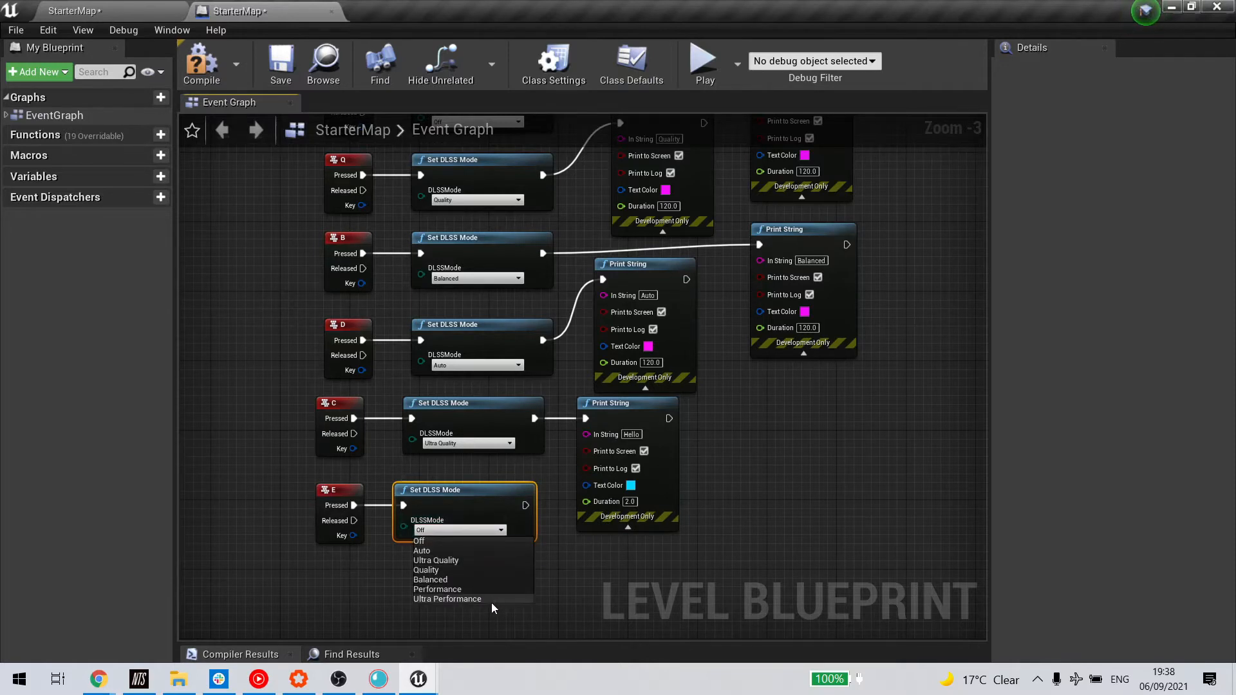
pyautogui.moveTo(475, 578)
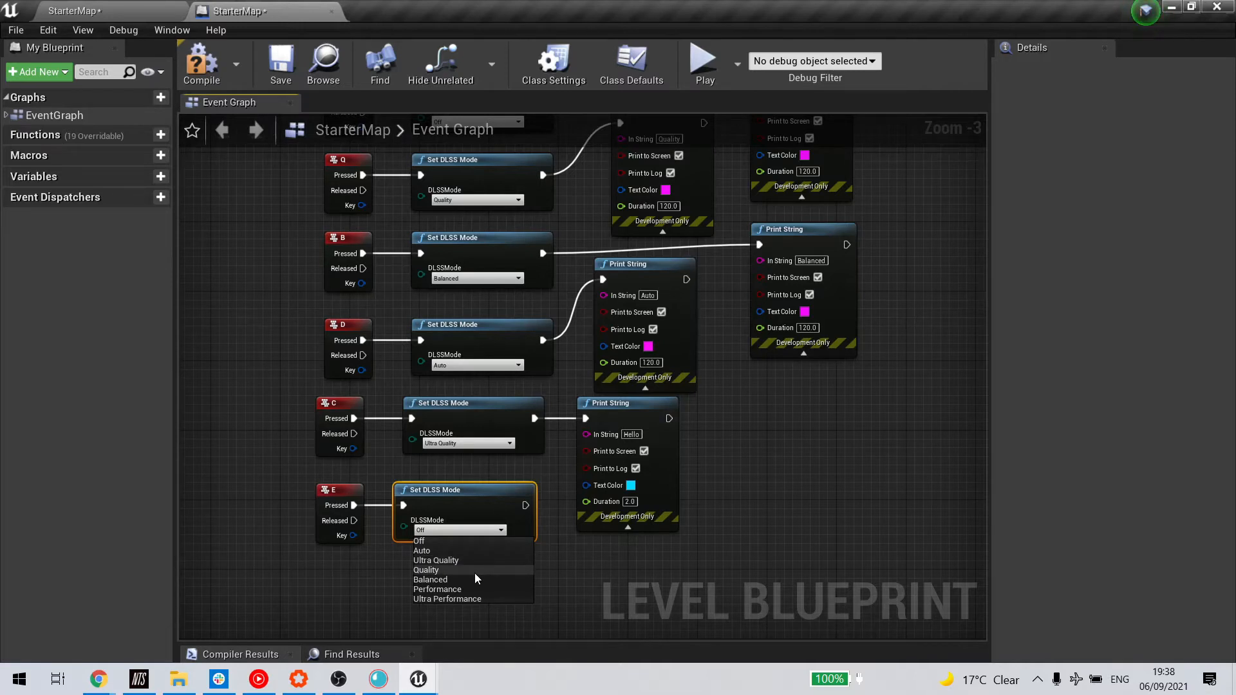
pyautogui.click(426, 569)
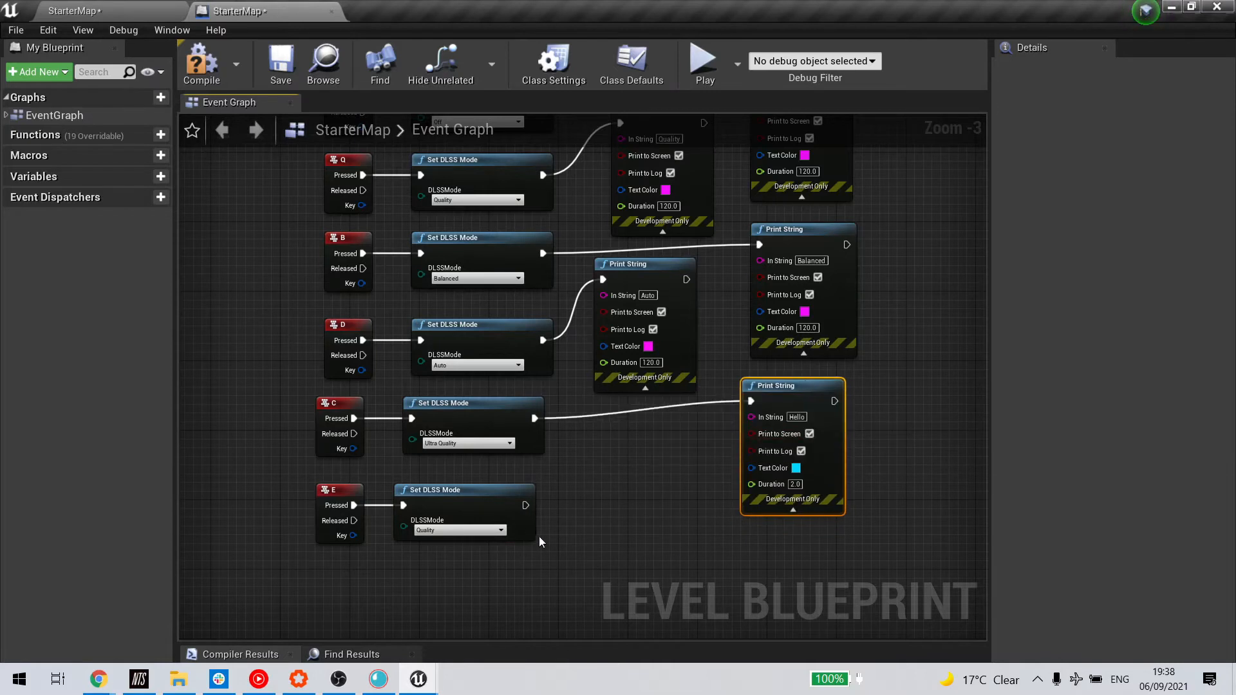
pyautogui.moveTo(569, 506)
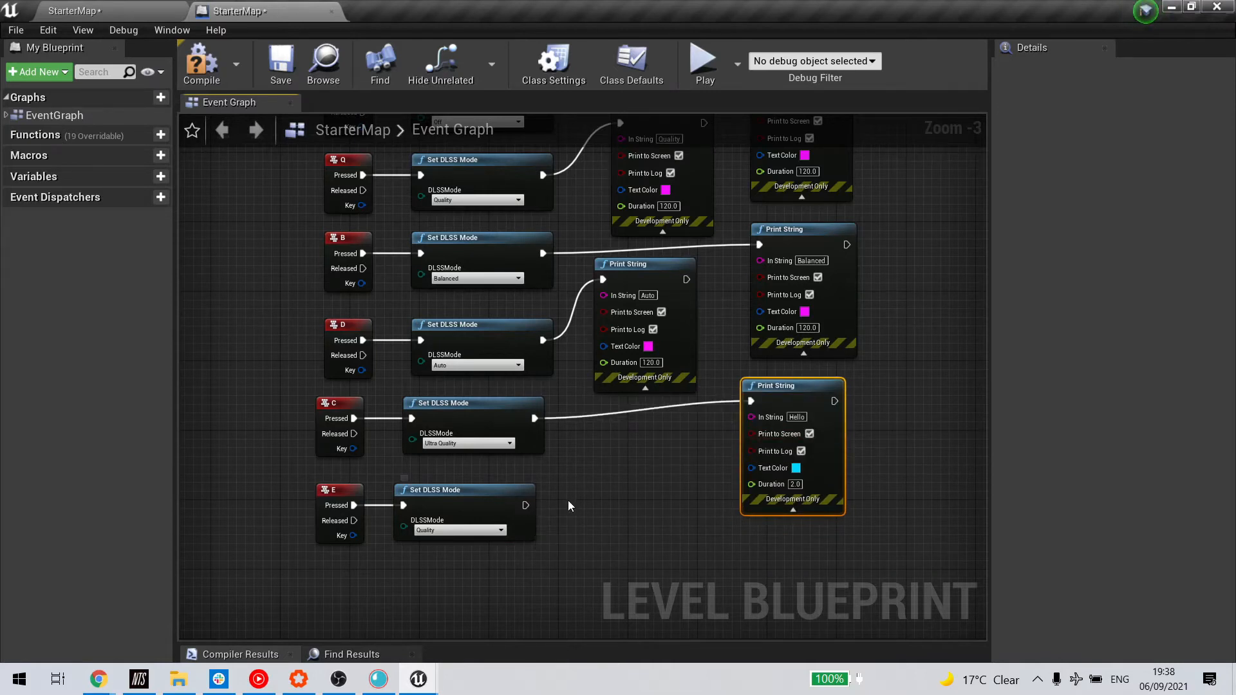
pyautogui.moveTo(784, 386)
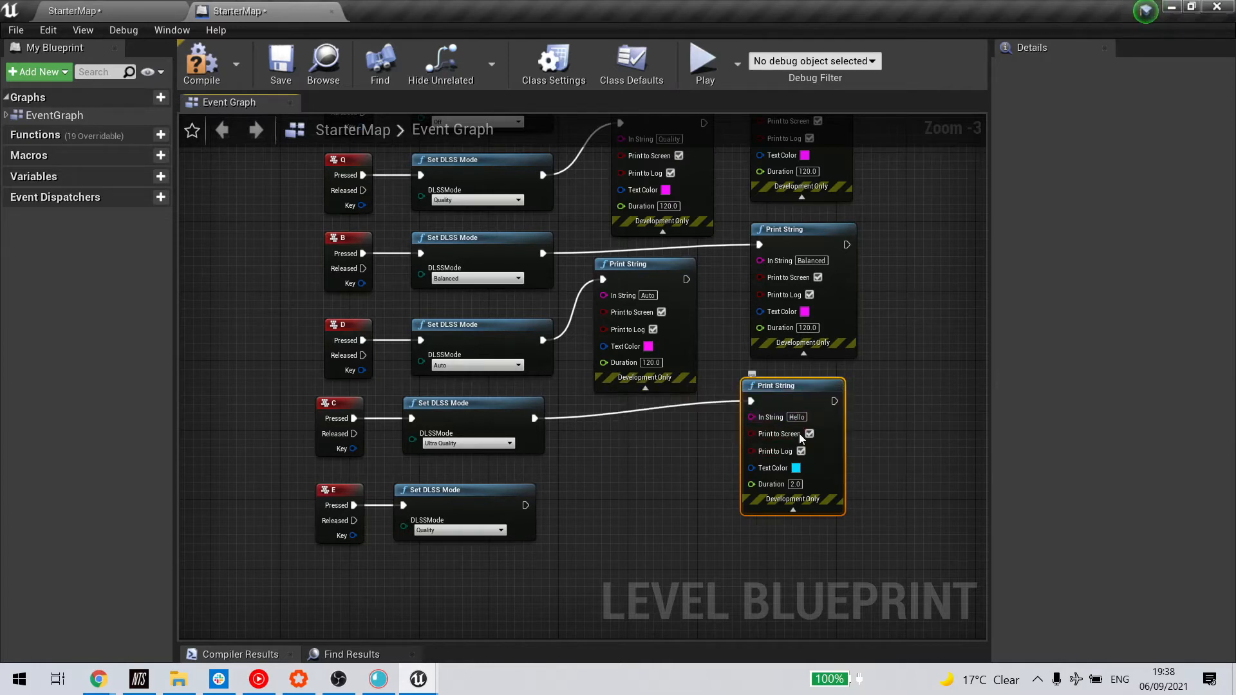
pyautogui.moveTo(630, 295)
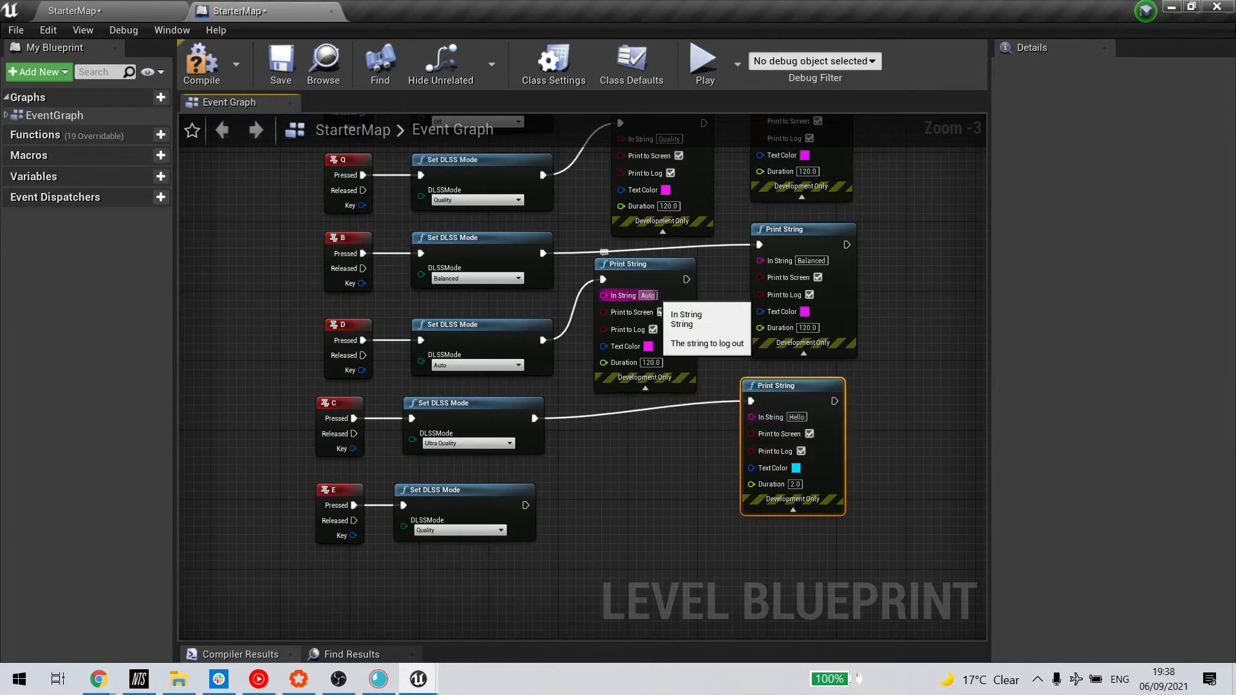
pyautogui.moveTo(652, 312)
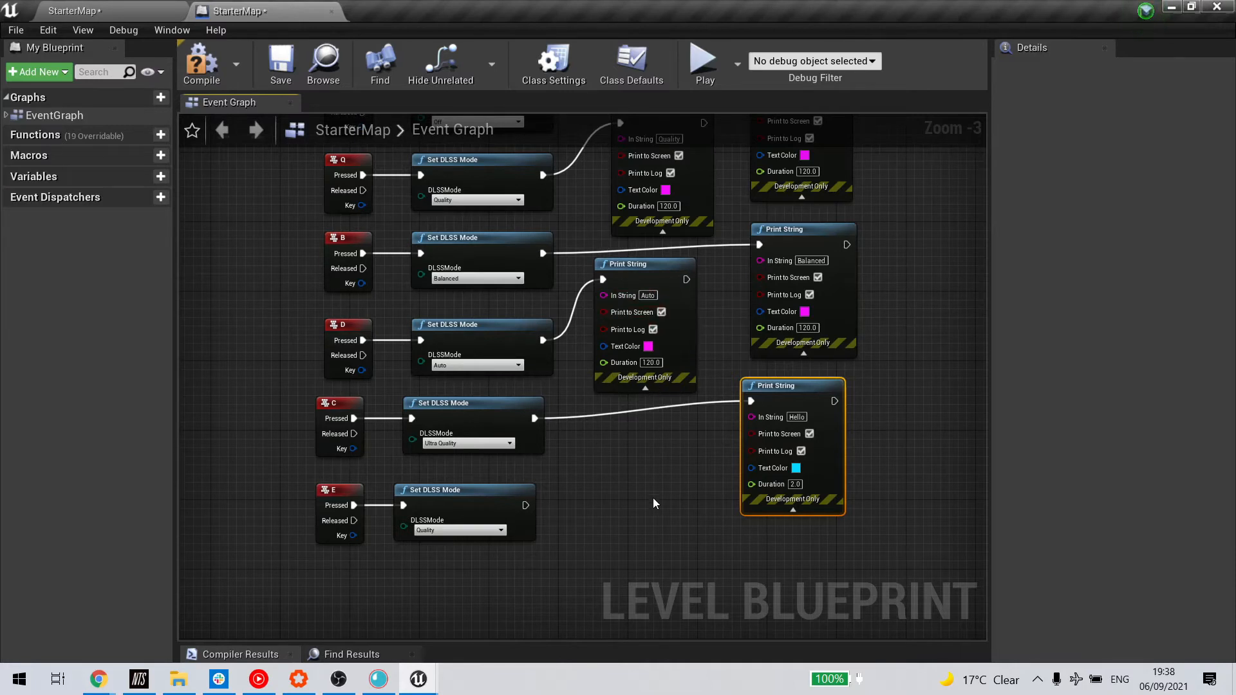
pyautogui.moveTo(209, 217)
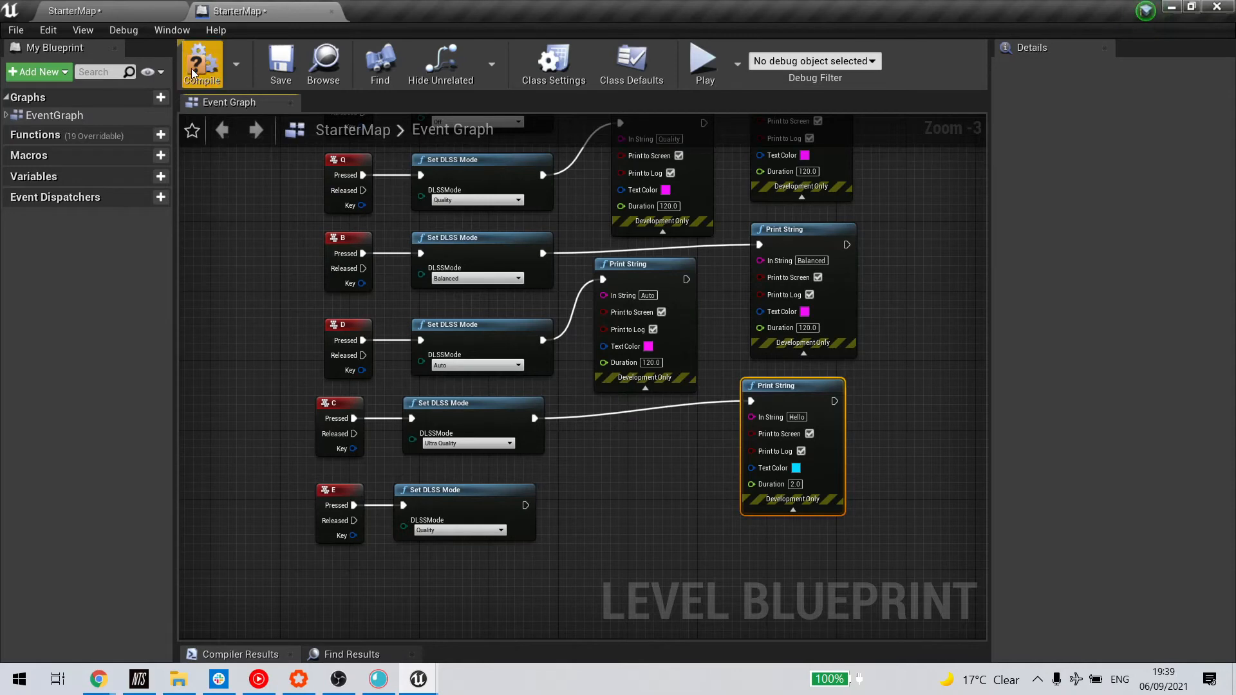
# Compile the Level Blueprint with the new E key Quality DLSS node
pyautogui.click(201, 63)
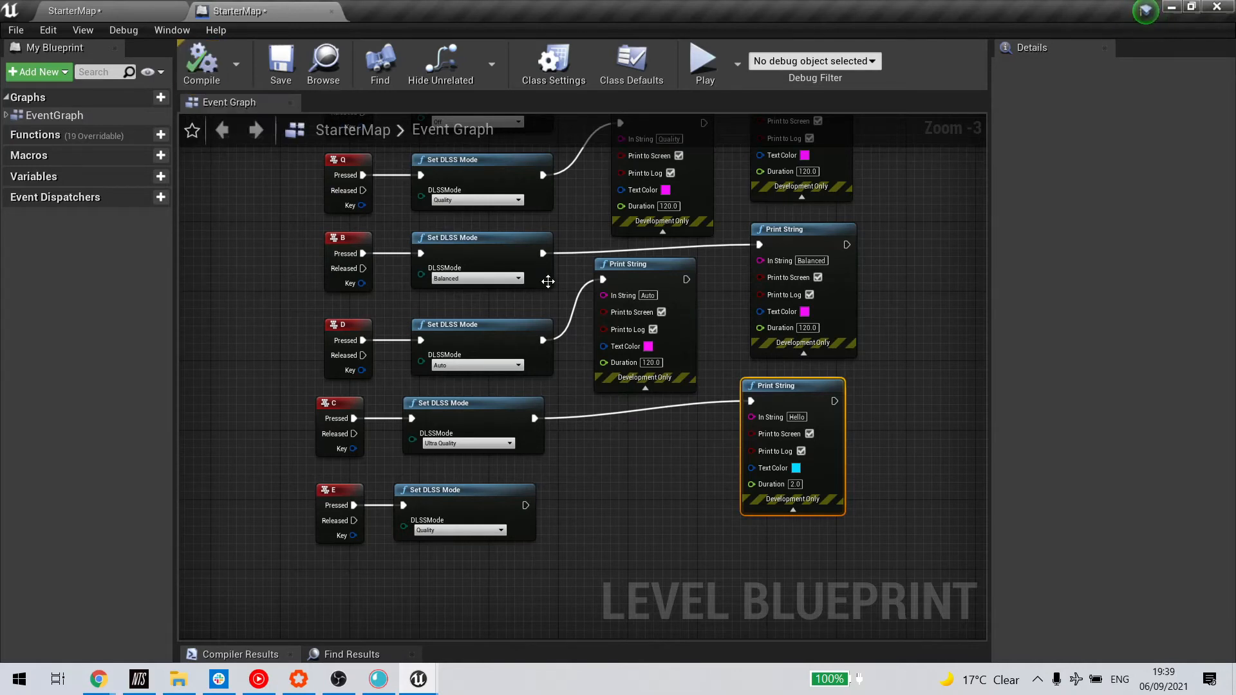
pyautogui.moveTo(331, 11)
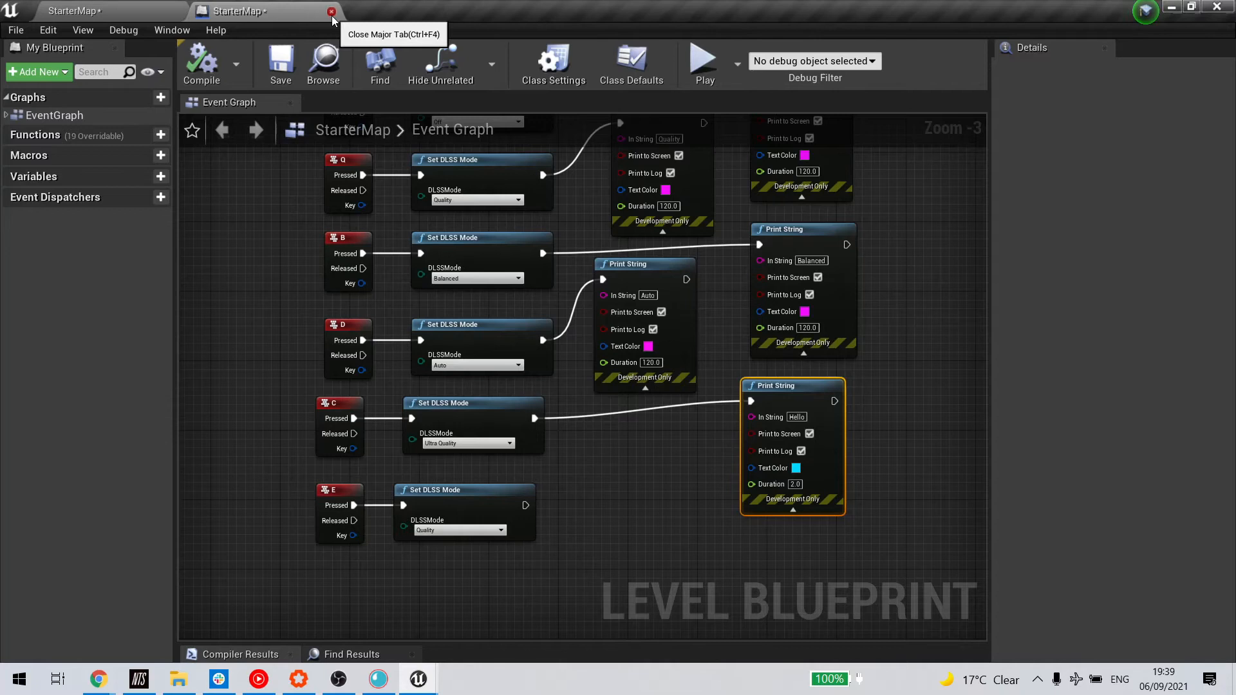
# Close the Level Blueprint tab and bring up the NewFinalOutputPreview window with FPS stats
pyautogui.click(332, 11)
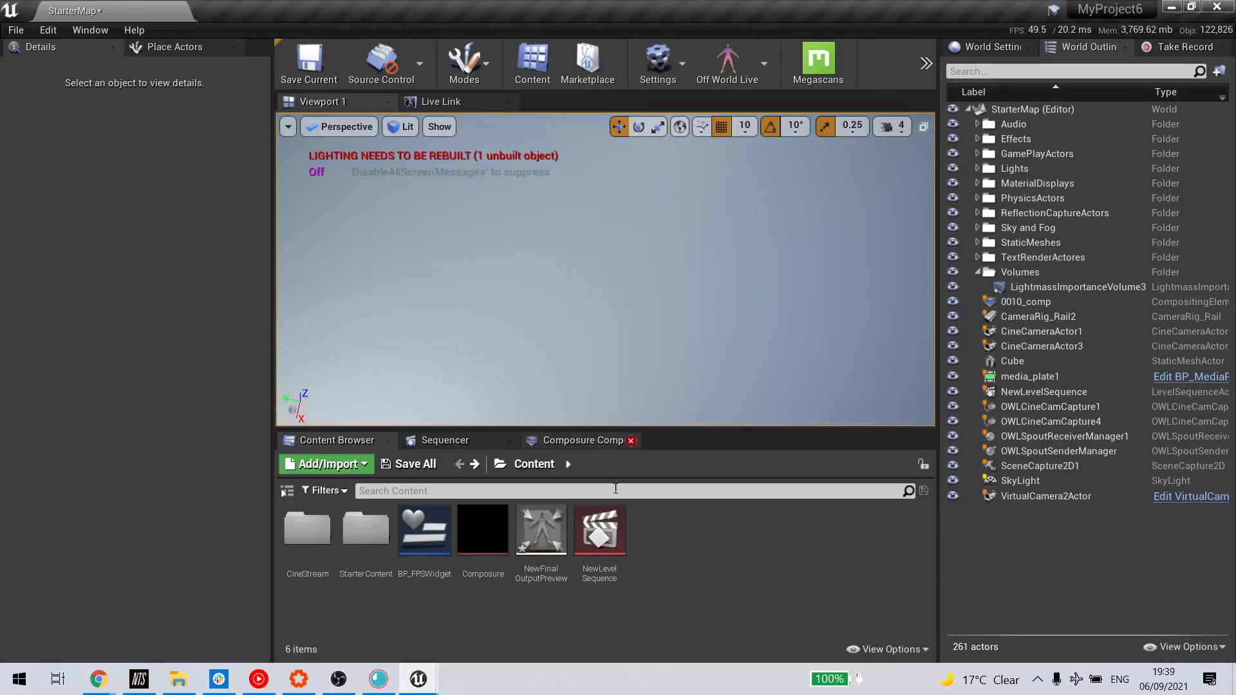
pyautogui.click(631, 439)
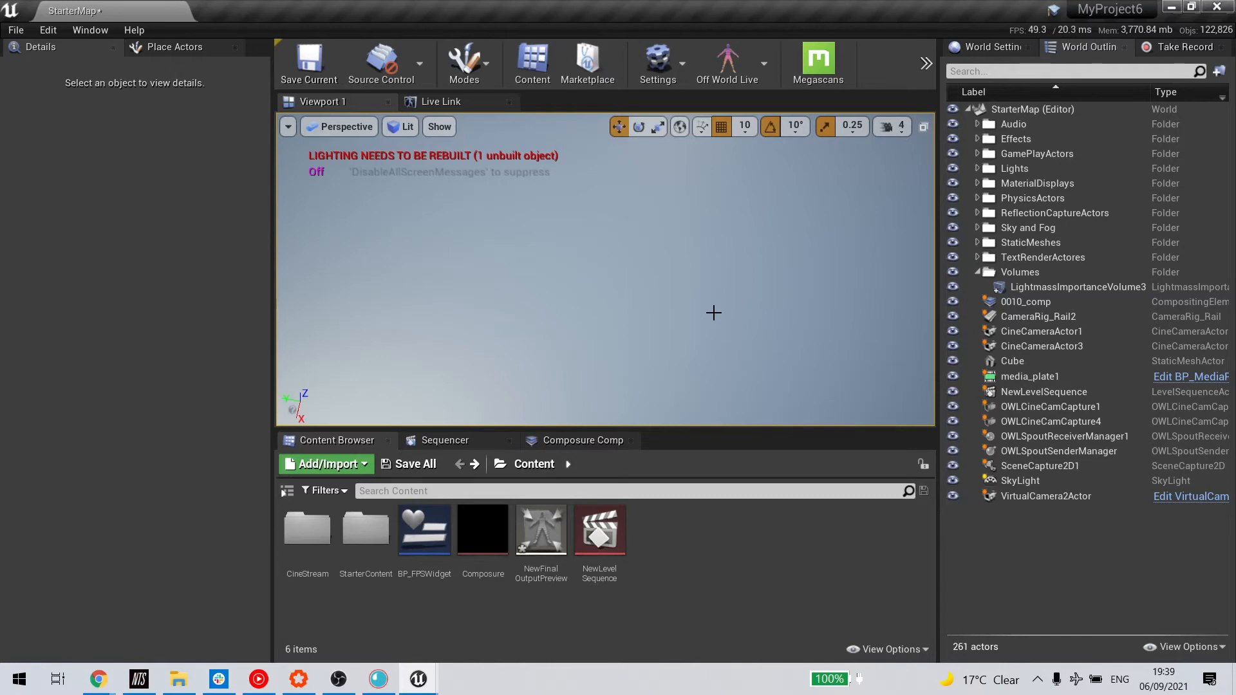
pyautogui.moveTo(419, 678)
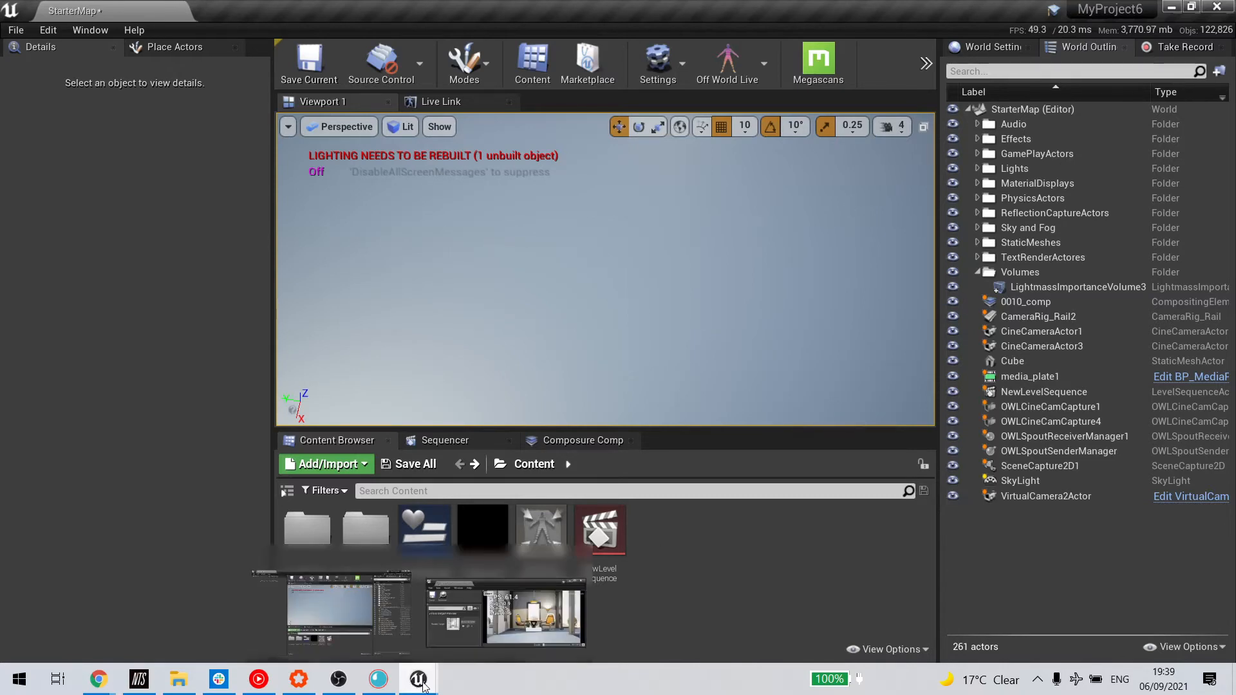
pyautogui.click(505, 611)
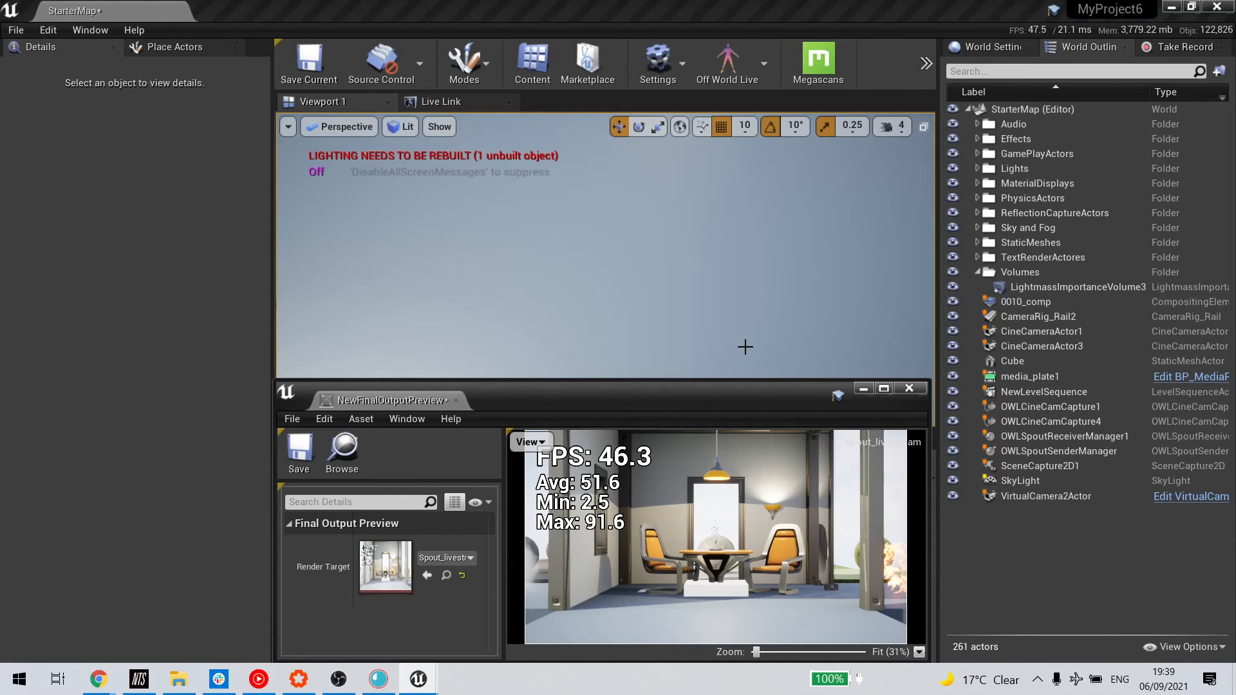
pyautogui.moveTo(601, 431)
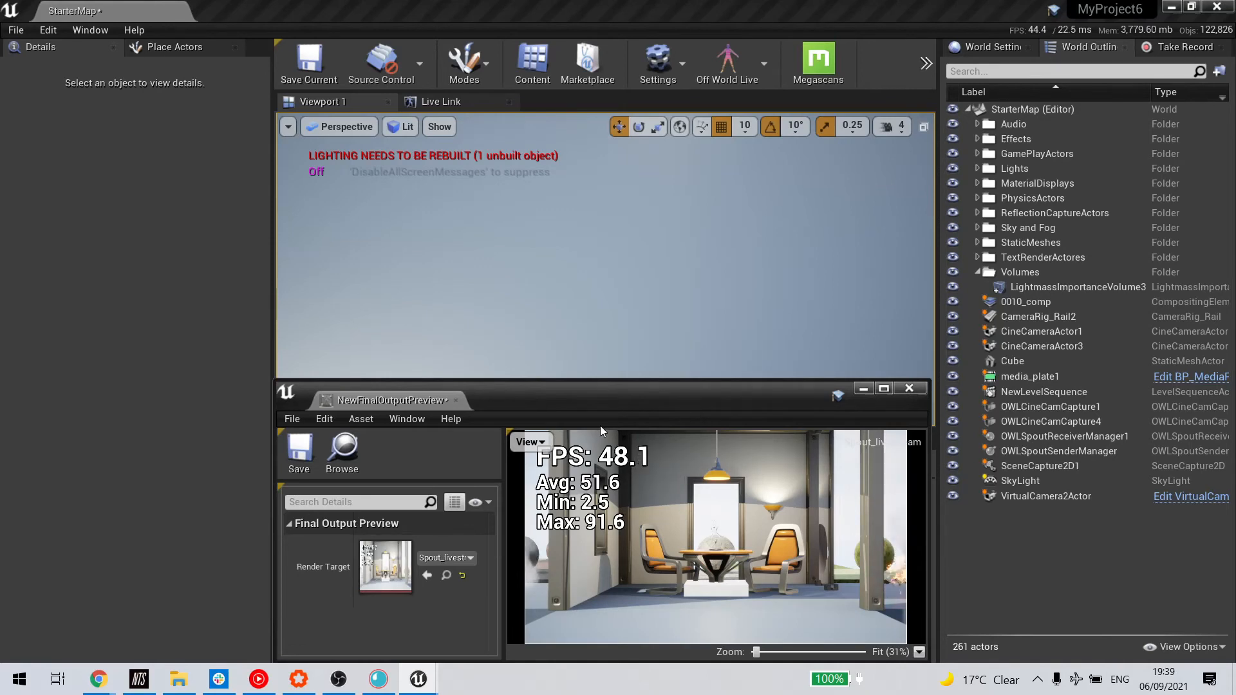
pyautogui.moveTo(615, 509)
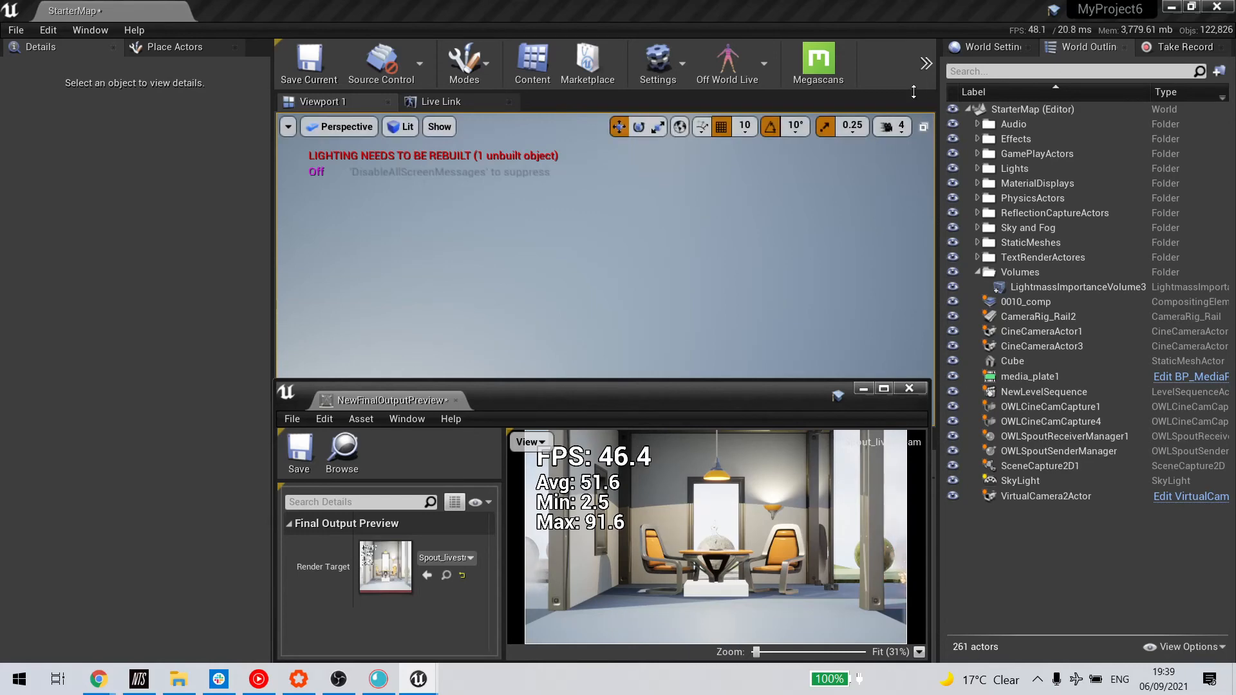
# Launch Play In Editor from the toolbar overflow menu's Play option
pyautogui.click(927, 63)
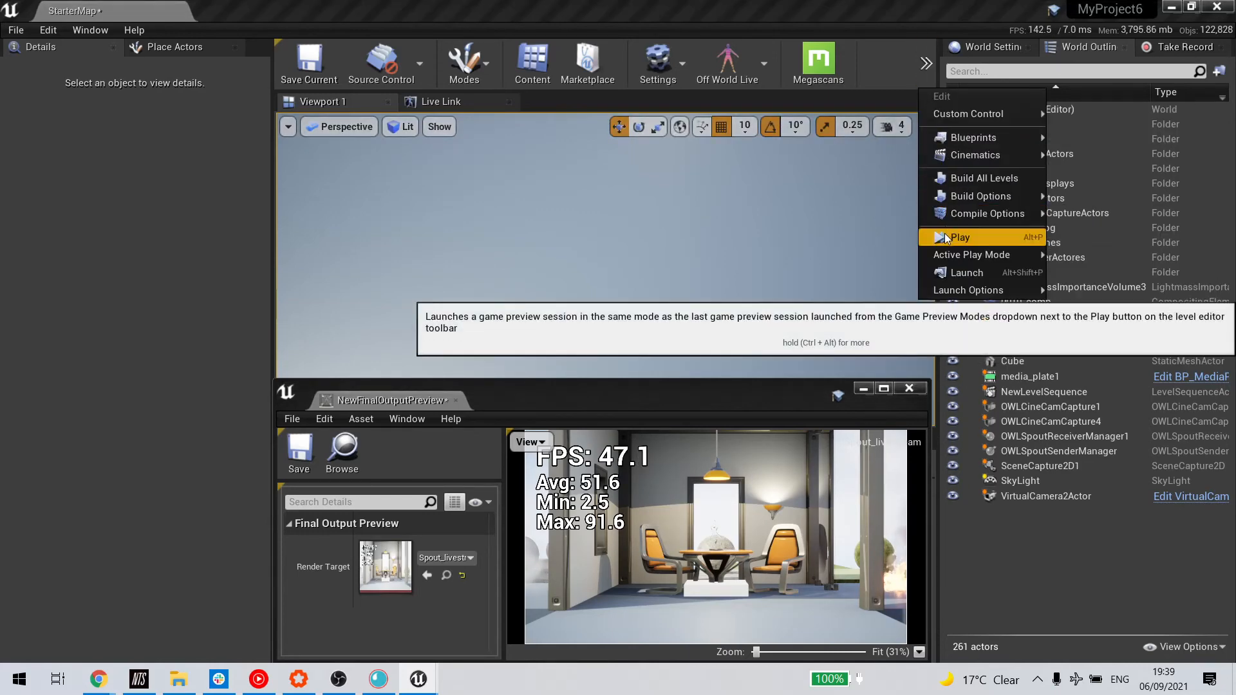
pyautogui.click(958, 238)
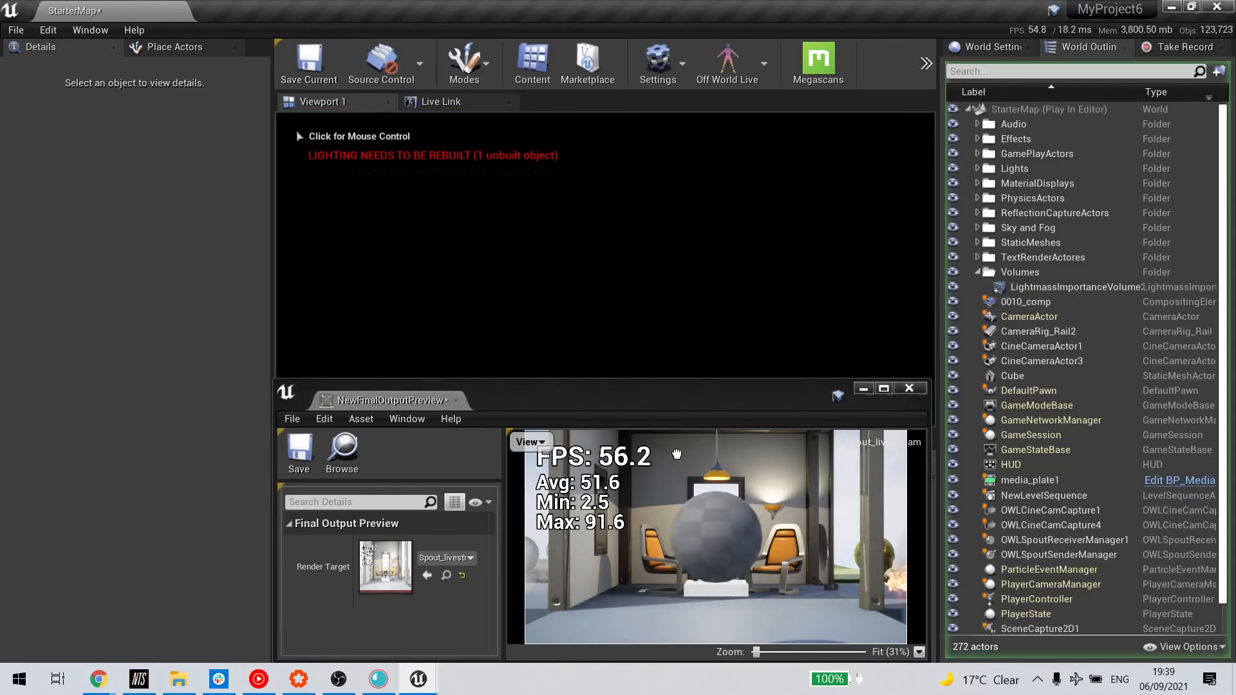